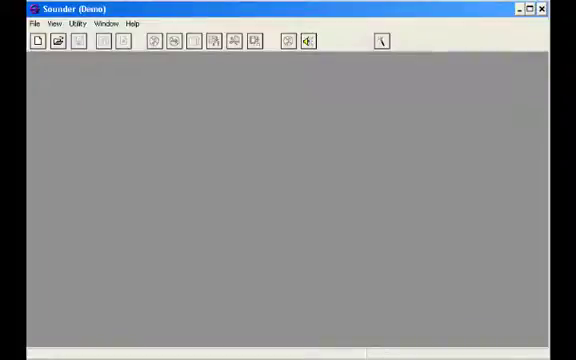
mouse_move(198, 128)
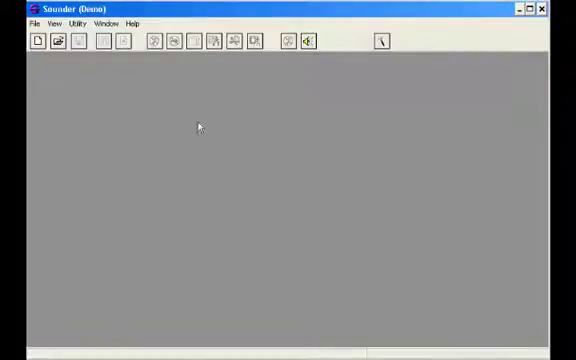
Reach the program settings through the File menu.
left_click(22, 24)
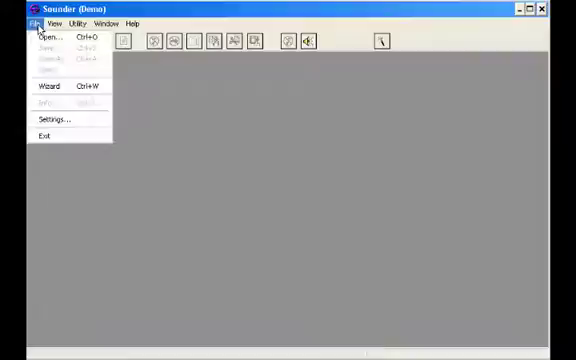
mouse_move(50, 120)
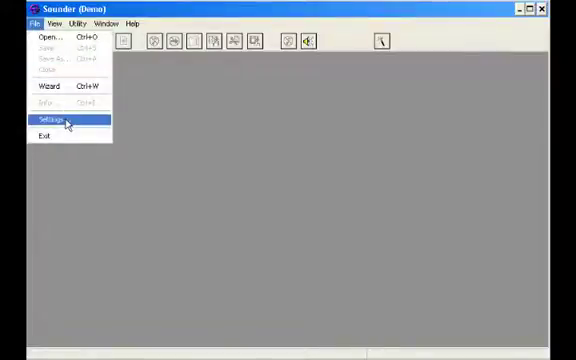
left_click(44, 120)
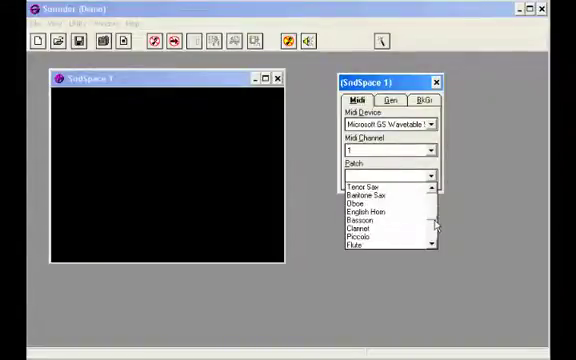
Scroll the Patch list toward the pad instruments for the first space.
scroll("down", 3)
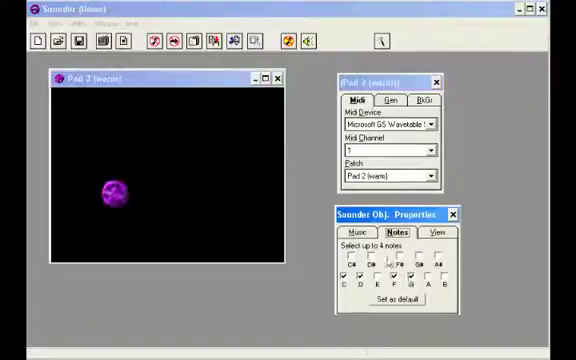
Tick a note for the Sounder object in the Notes list.
left_click(352, 232)
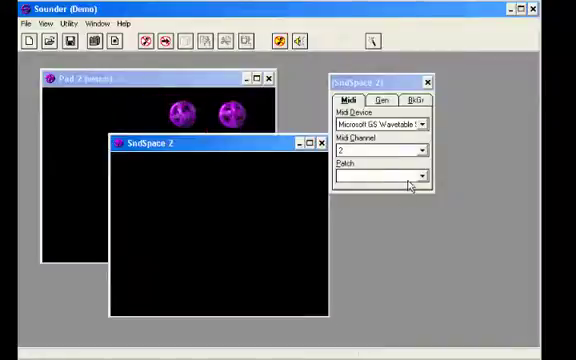
Assign a Pad patch to the second sound space from the instrument list.
left_click(428, 176)
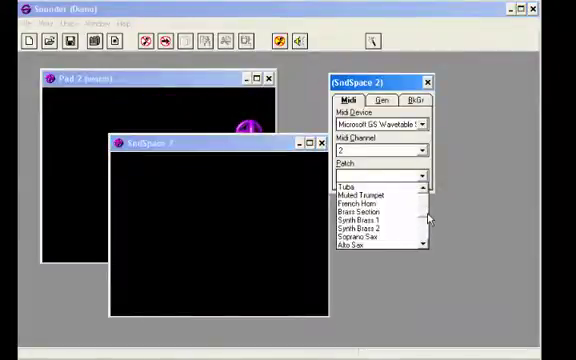
scroll("down", 3)
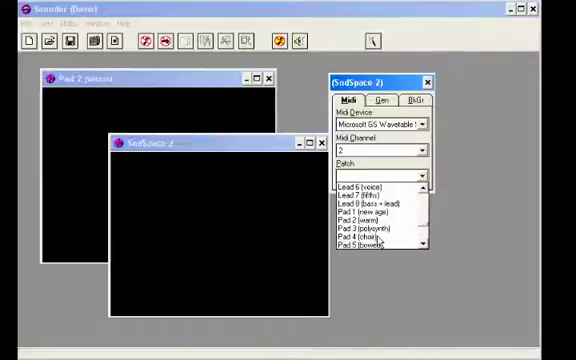
left_click(380, 236)
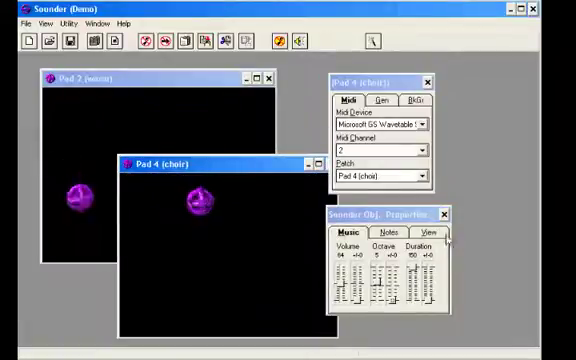
Show the View options listing shapes for the second space's Sounder object.
left_click(432, 232)
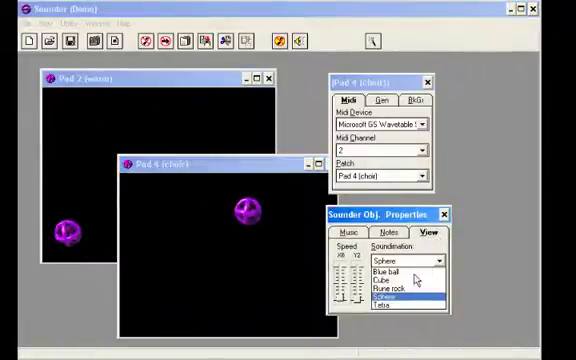